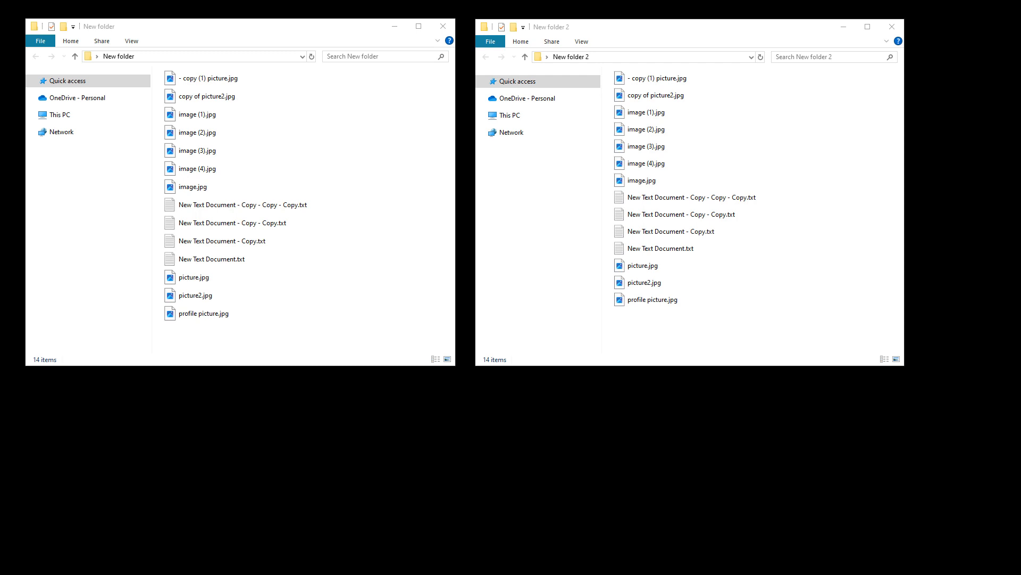
{"action": "mouse_move", "coordinate": [424, 349]}
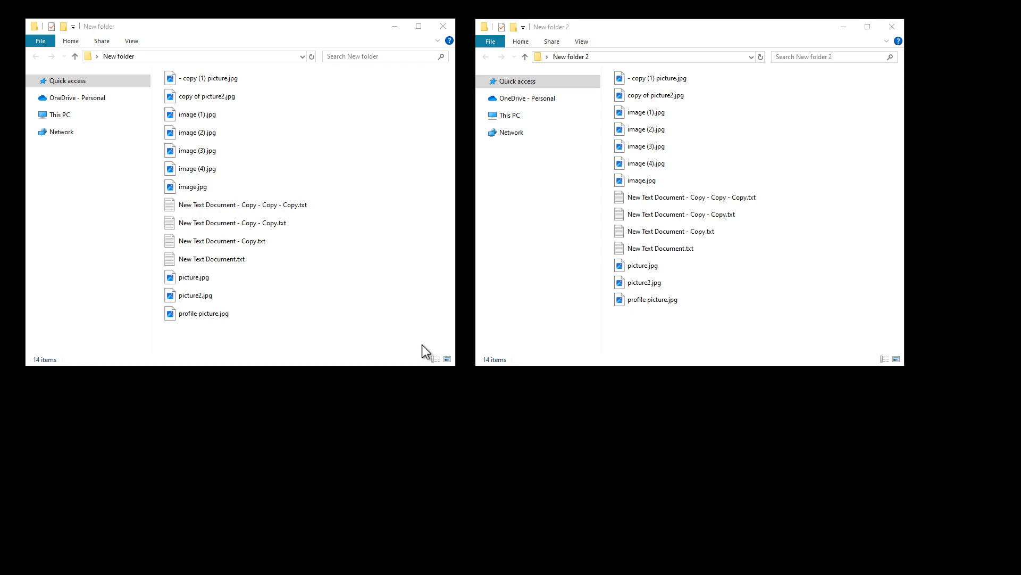
Create a new text document in the left folder, rename it remove-duplicates.bat and accept the extension change
{"action": "right_click", "coordinate": [389, 343]}
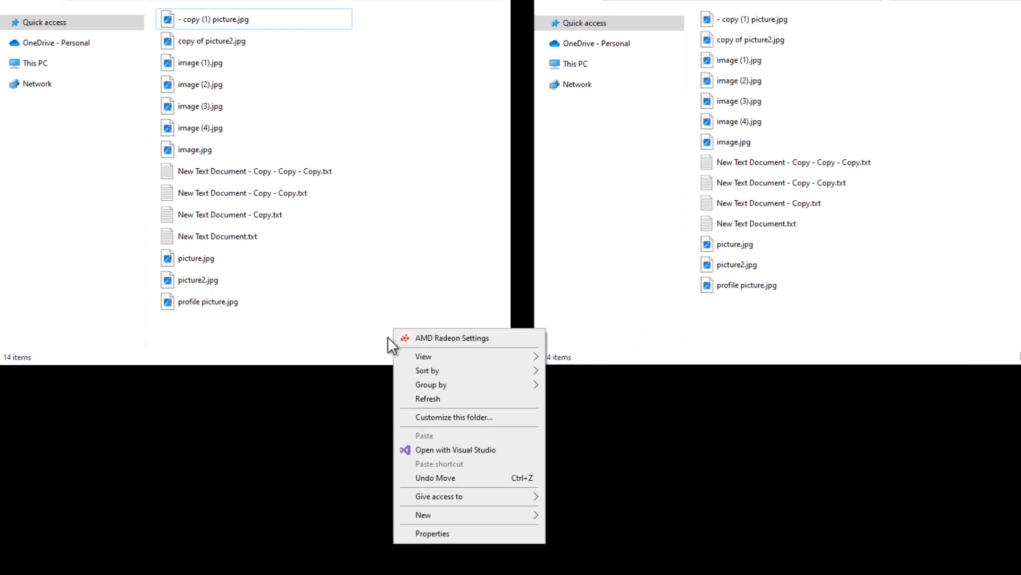
{"action": "left_click", "coordinate": [424, 515]}
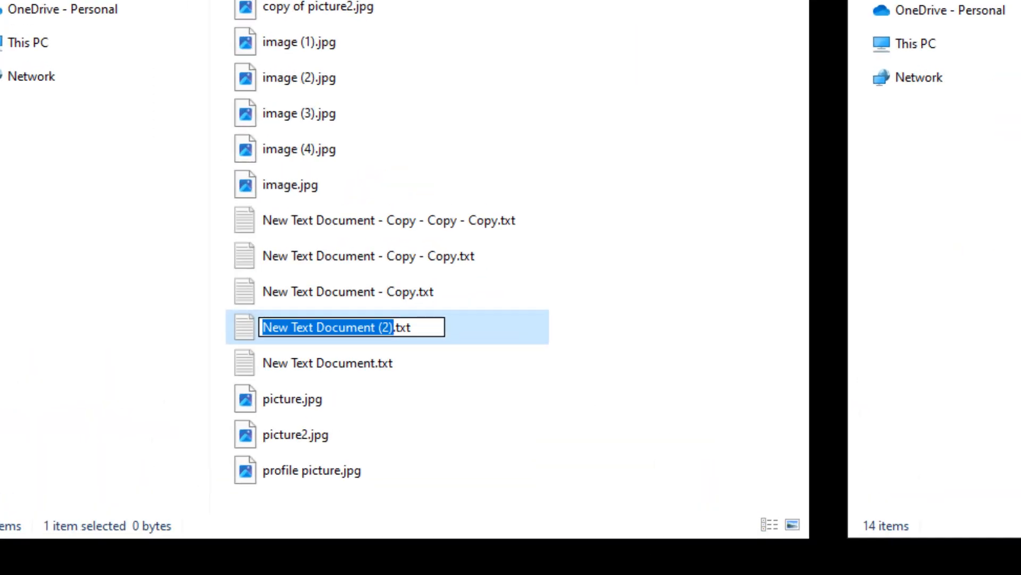
{"action": "type", "text": "remove-duplicates.bat.txt"}
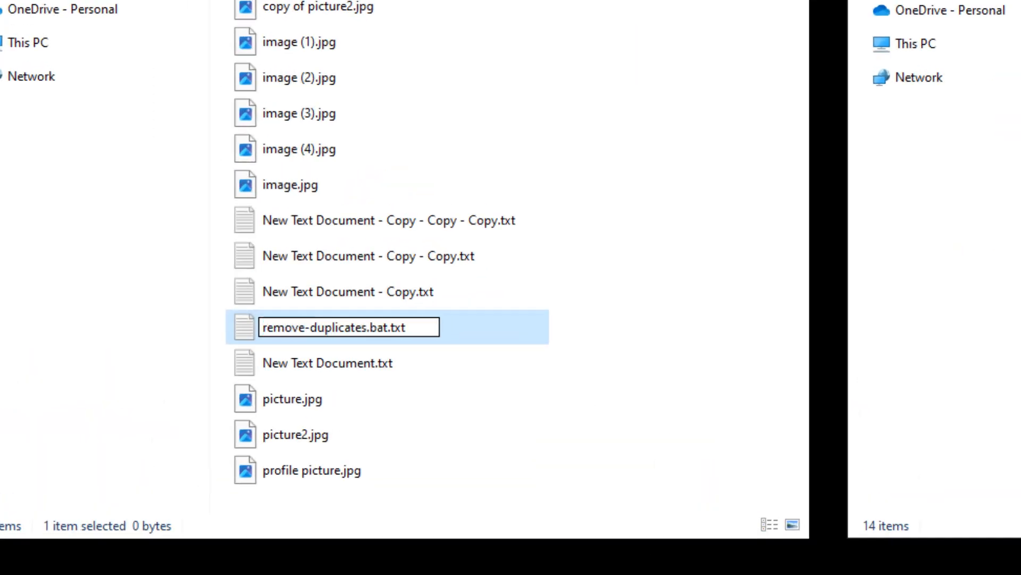
{"action": "key", "text": "Enter"}
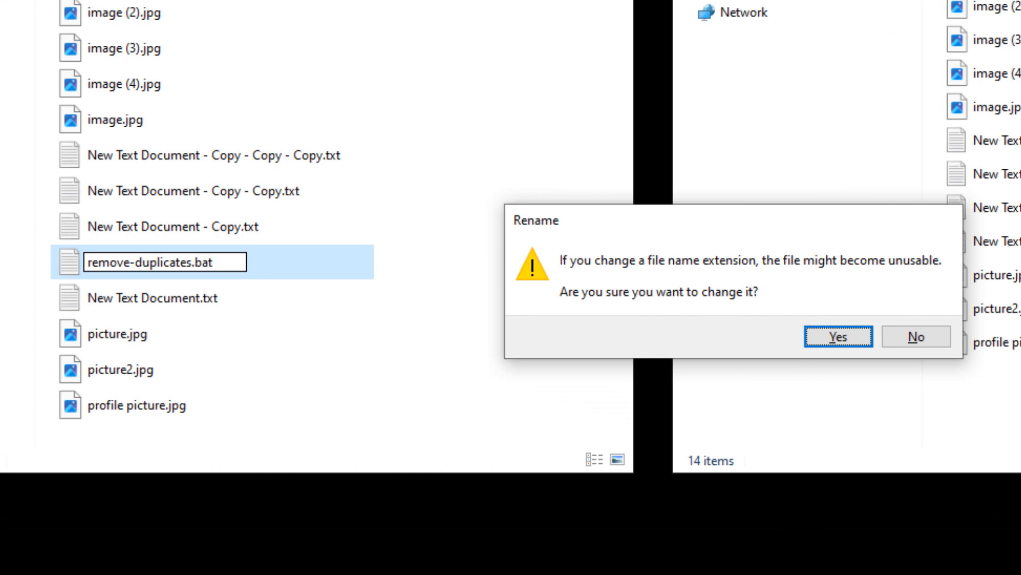
{"action": "left_click", "coordinate": [839, 336]}
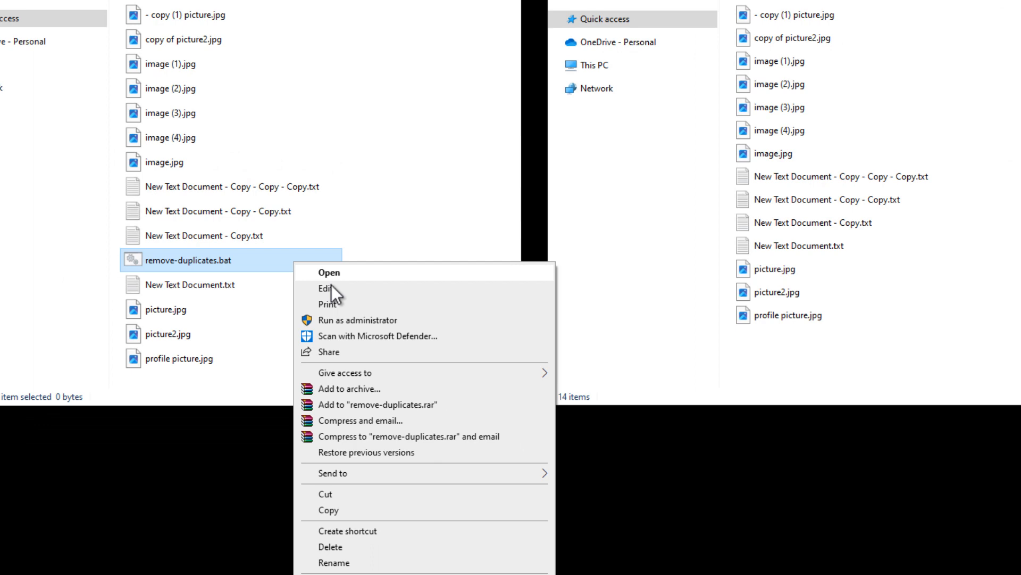
Edit remove-duplicates.bat in Notepad, add the duplicate-removal script and select the 100 in the for /L loop
{"action": "left_click", "coordinate": [325, 289]}
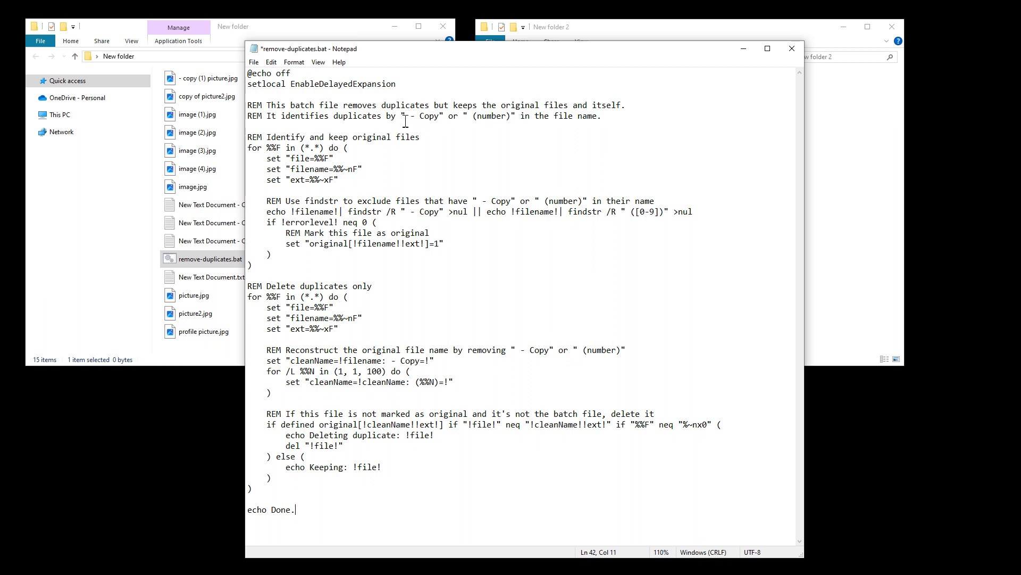
{"action": "mouse_move", "coordinate": [502, 141]}
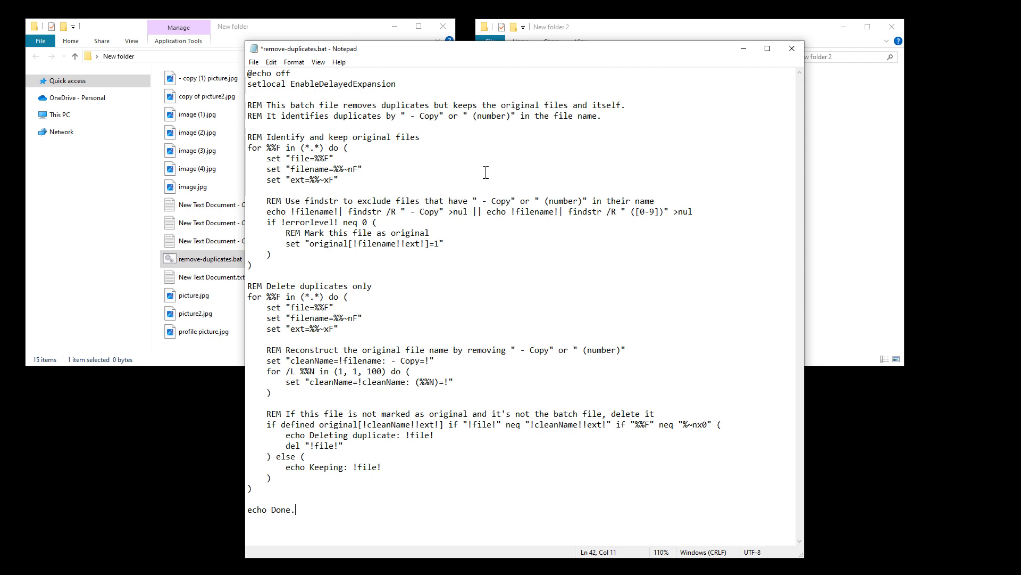
{"action": "mouse_move", "coordinate": [479, 187]}
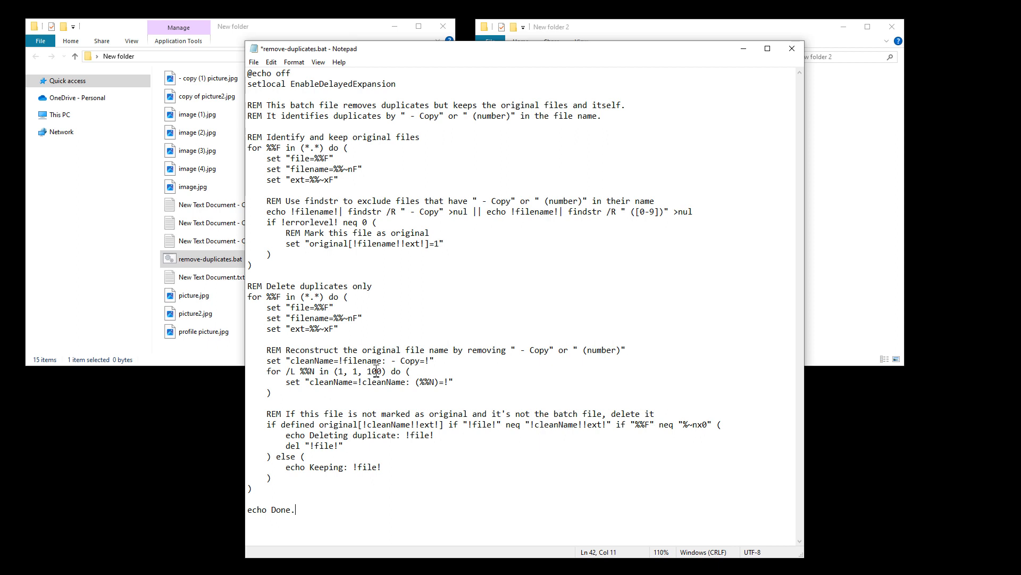
{"action": "double_click", "coordinate": [370, 370]}
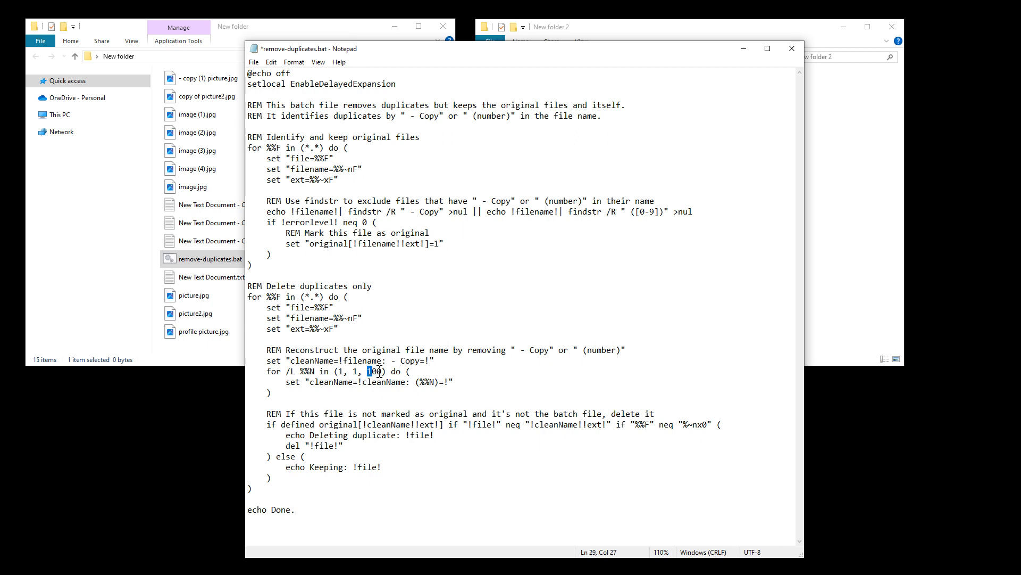
Save the script and return to the folder where remove-duplicates.bat is now a 1.26 KB batch file
{"action": "double_click", "coordinate": [375, 370]}
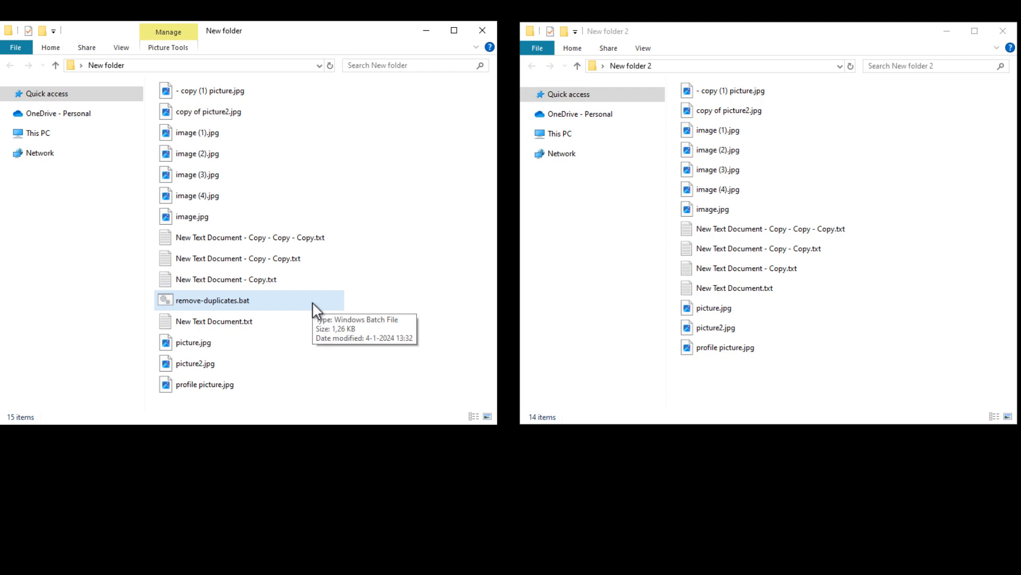
Run remove-duplicates.bat, leaving eight items, and compare the left folder with the untouched New folder 2
{"action": "left_click", "coordinate": [213, 300]}
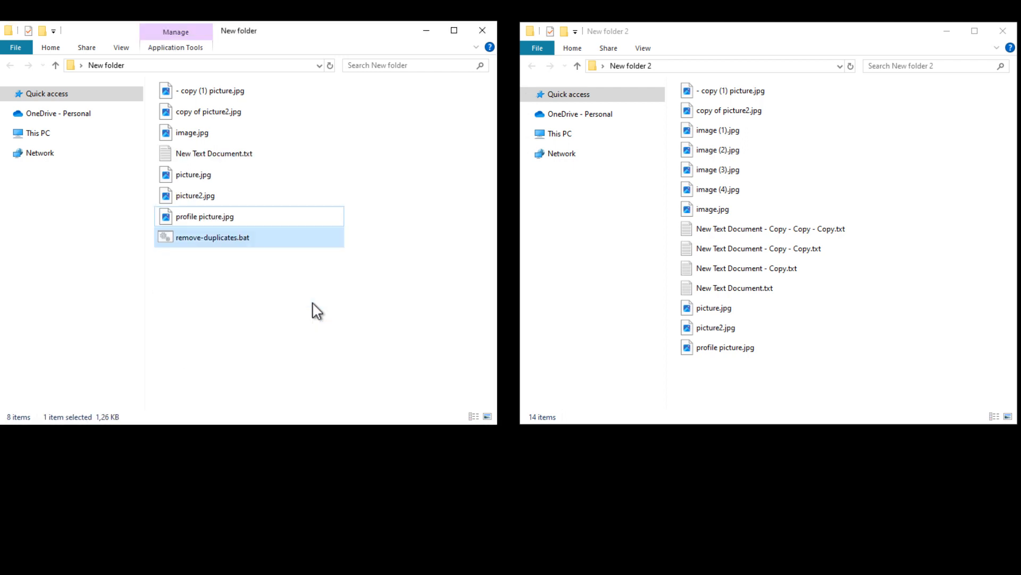
{"action": "left_click", "coordinate": [205, 216]}
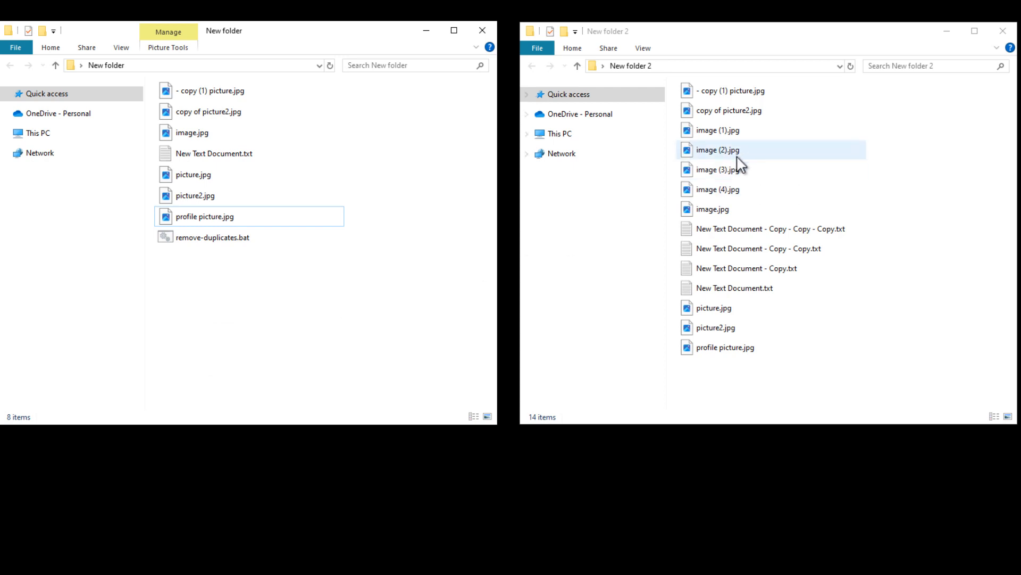
{"action": "left_click", "coordinate": [770, 229]}
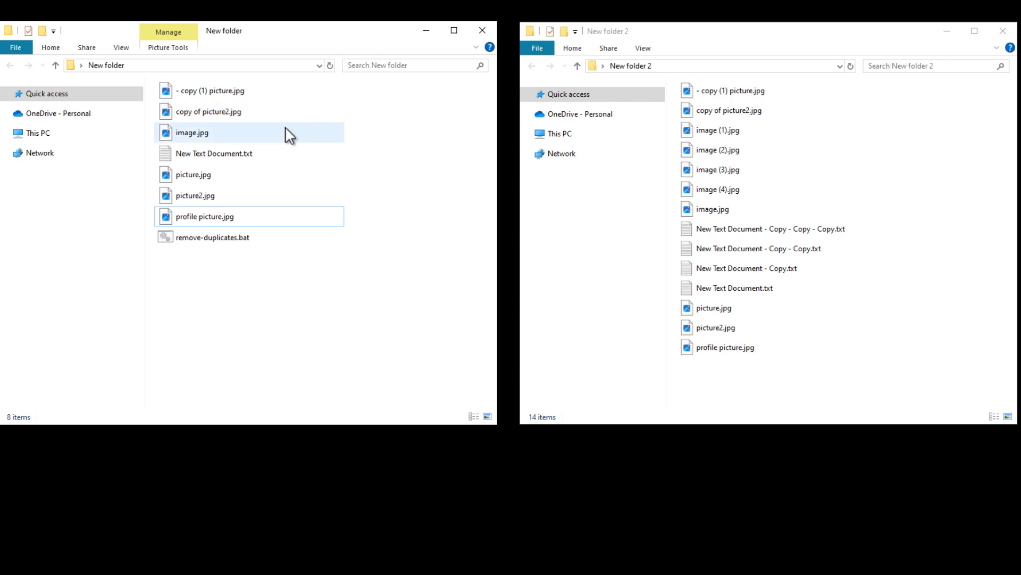
{"action": "left_click", "coordinate": [205, 217]}
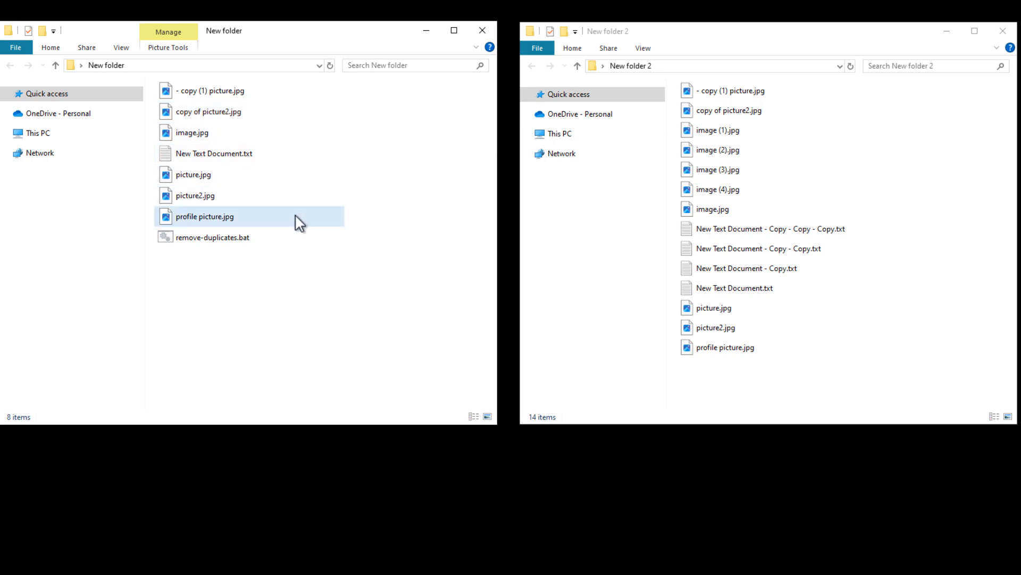